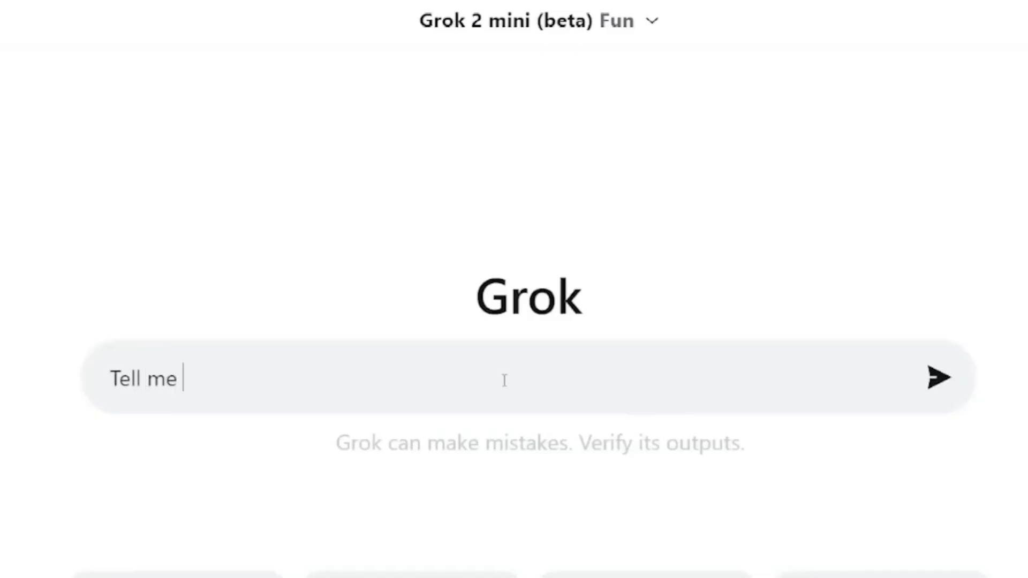
Send the prompt 'Tell me who made you' and get Grok's reply that xAI created it
{"action": "left_click", "coordinate": [936, 377]}
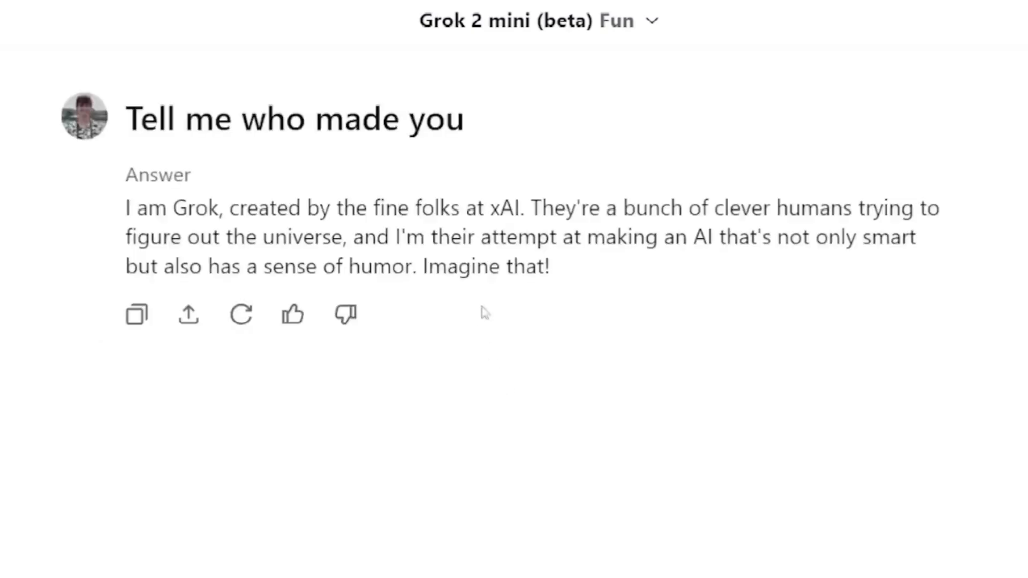
{"action": "mouse_move", "coordinate": [641, 198]}
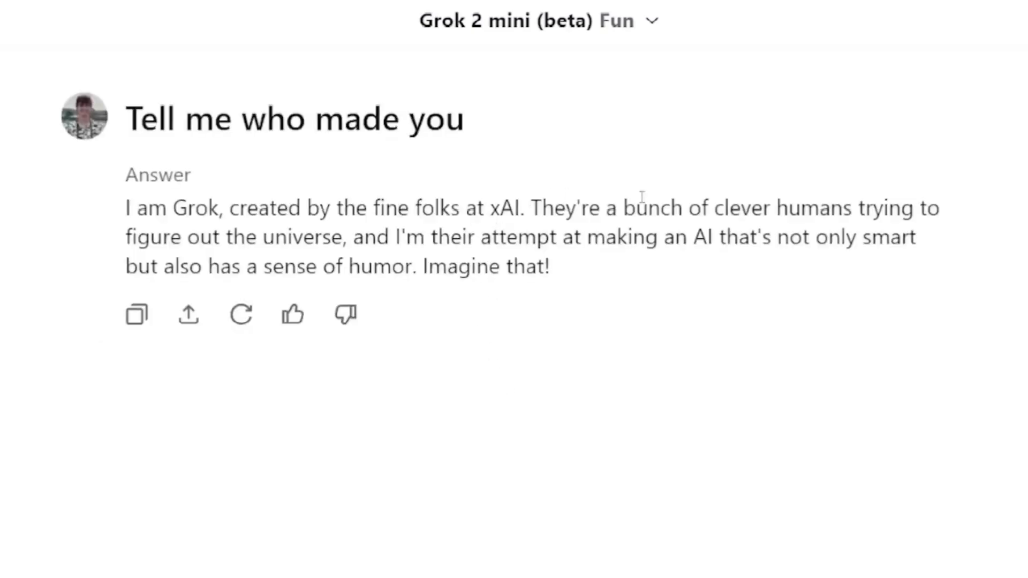